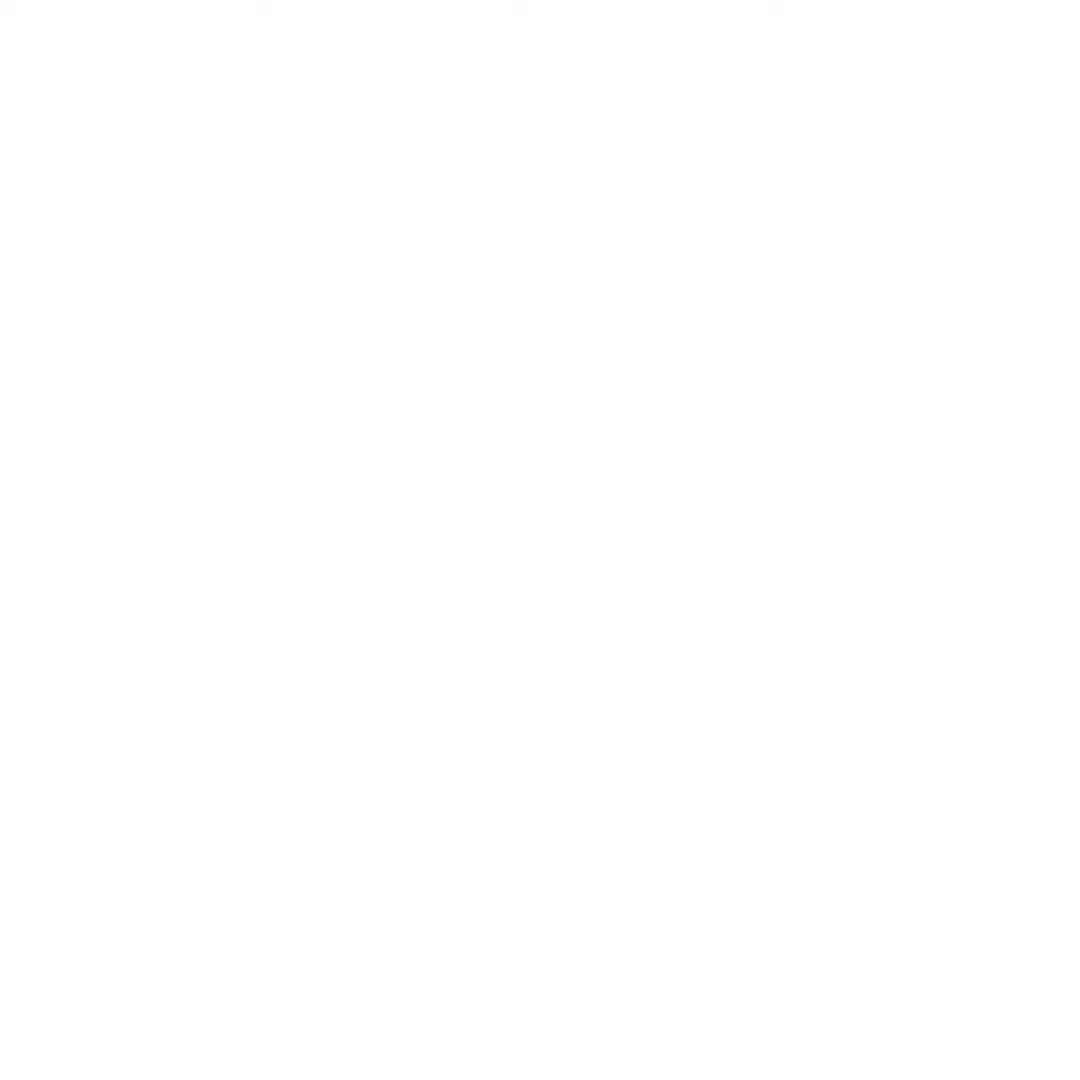
left_click(901, 86)
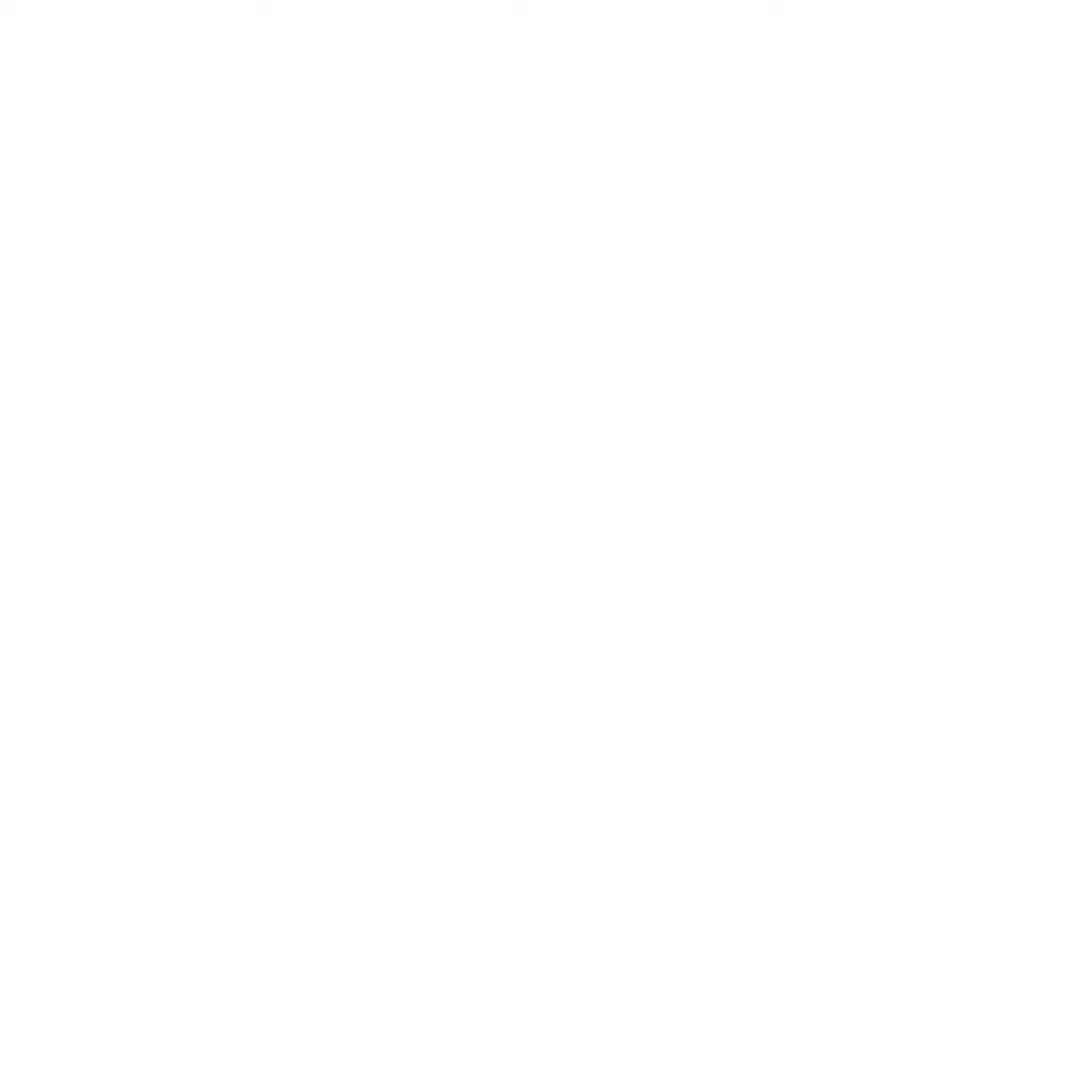
left_click(900, 87)
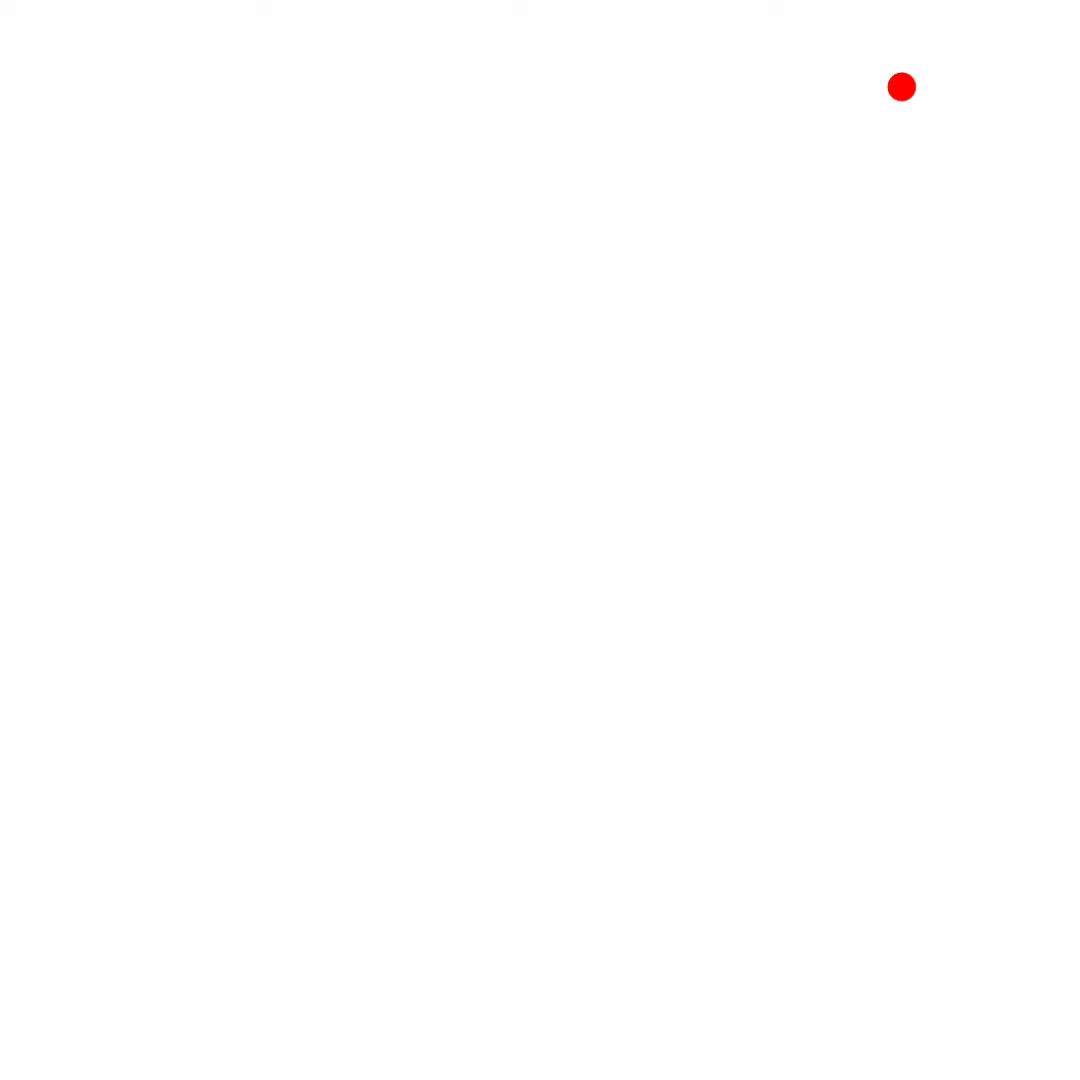
left_click(900, 86)
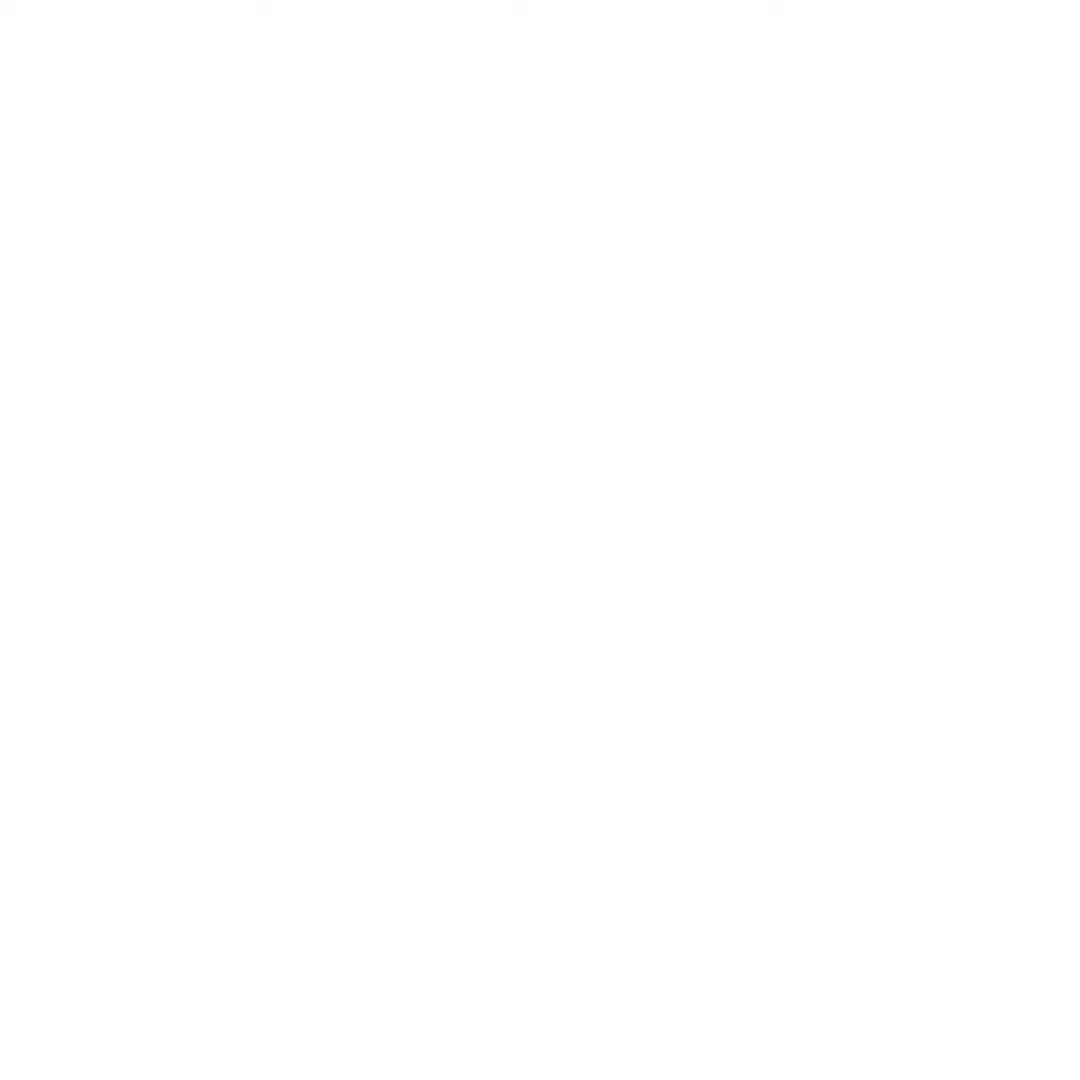
left_click(900, 86)
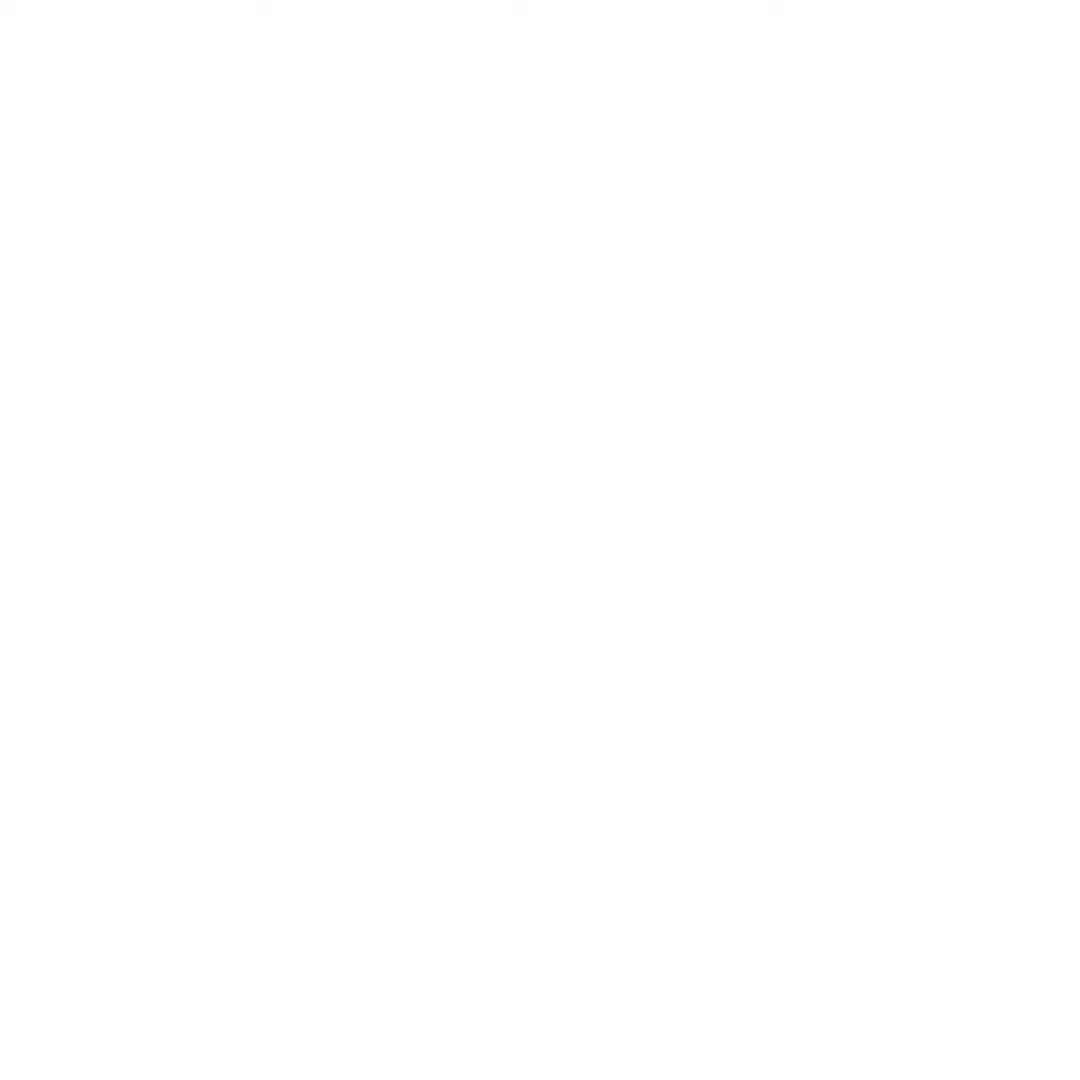
left_click(901, 86)
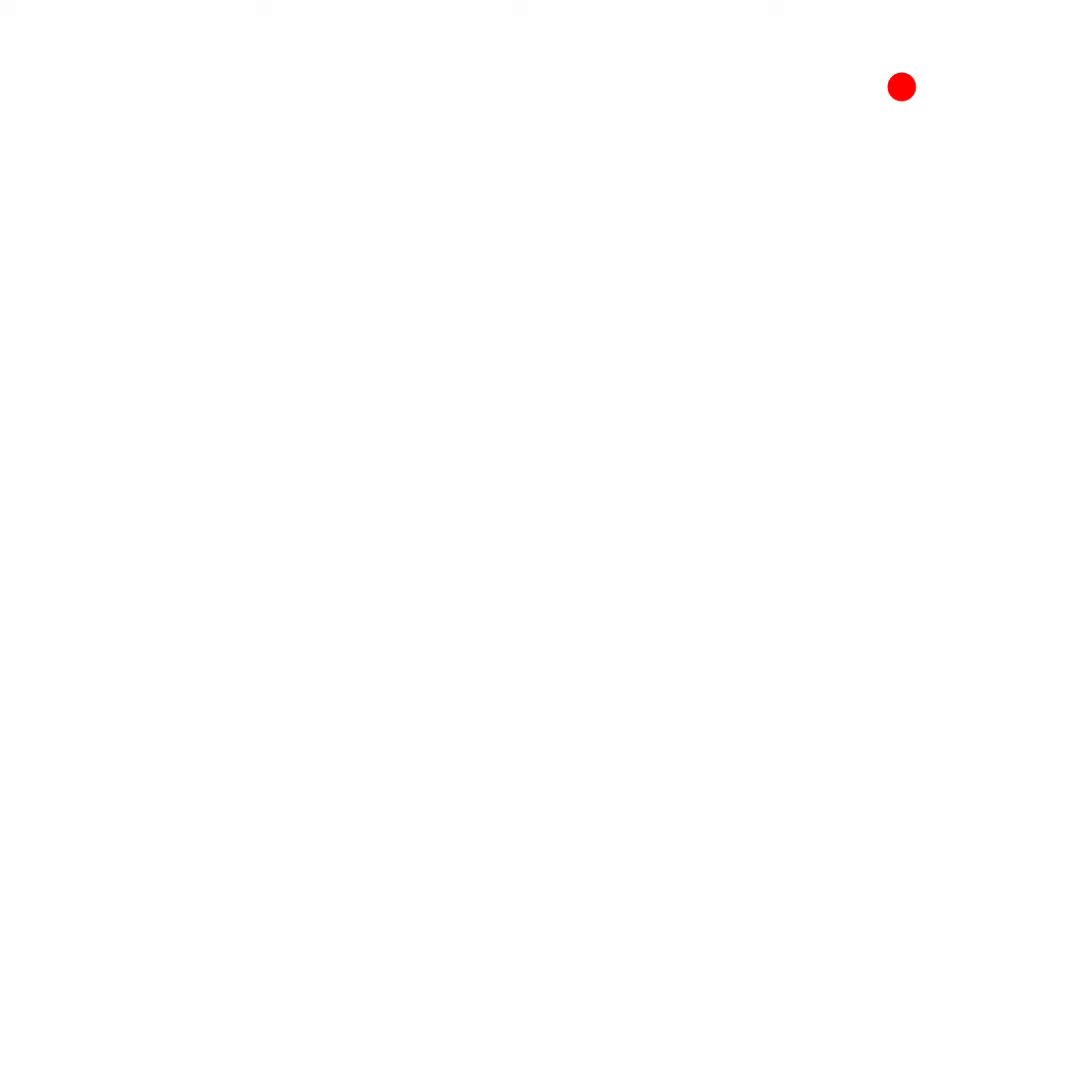